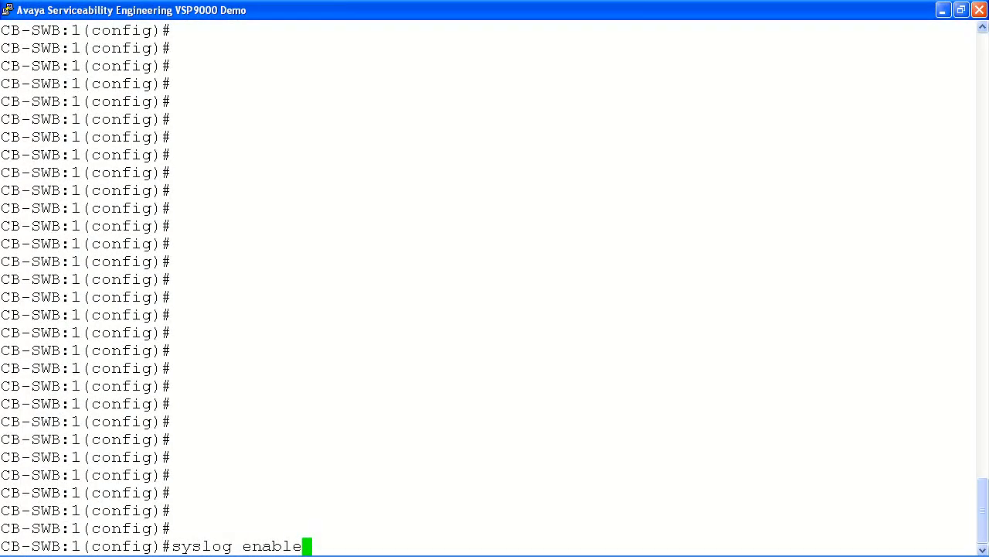
Step: Enable syslog and set its IP header type to default via 'syslog ip-header-type default'
key(Return)
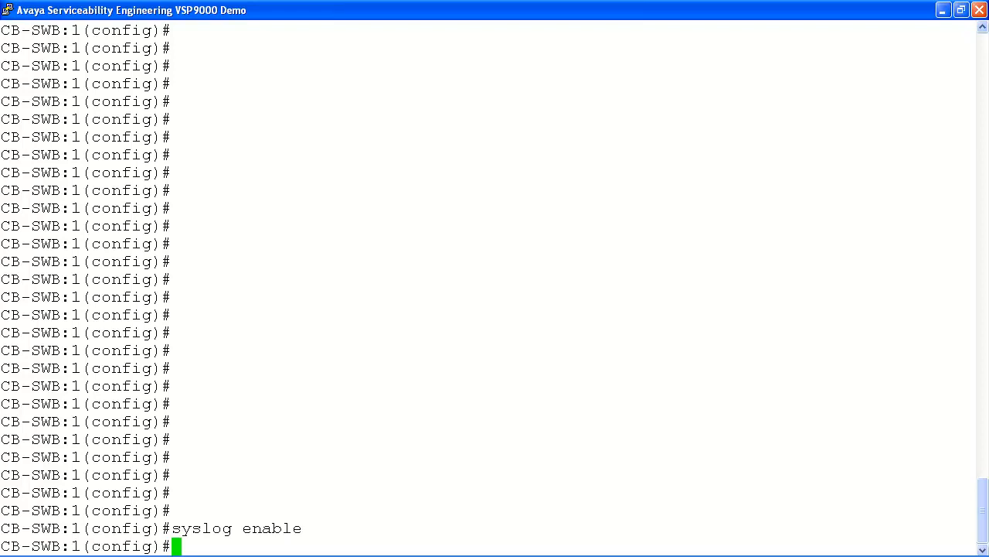
text(syslog ip-header-type default)
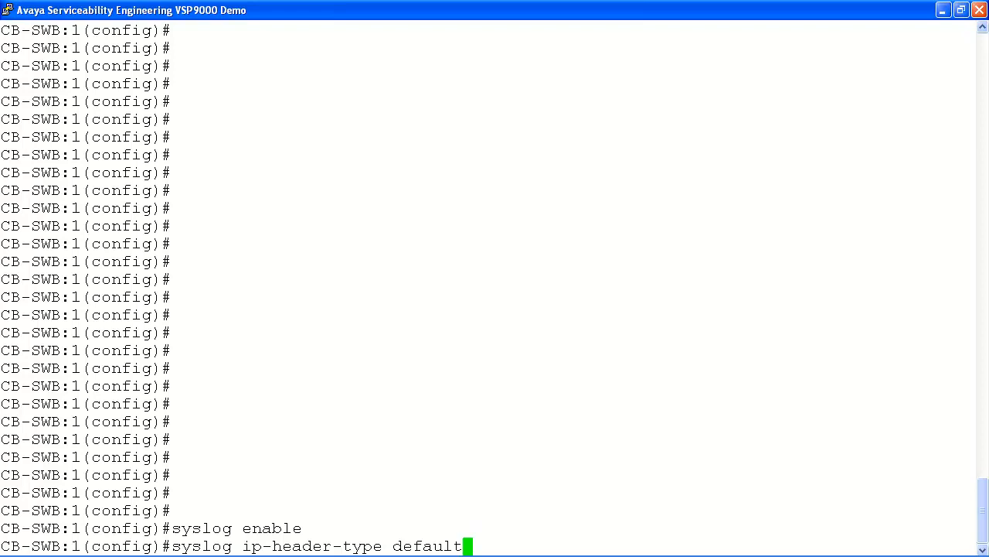
key(Return)
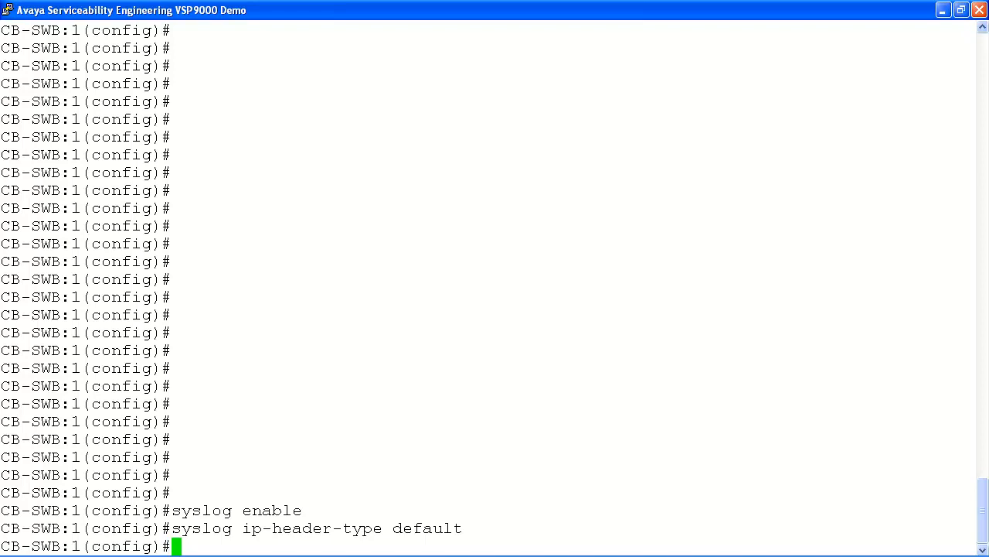
Step: Define syslog host 2 with address 47.133.61.5 and enable it
text(syslog host 2)
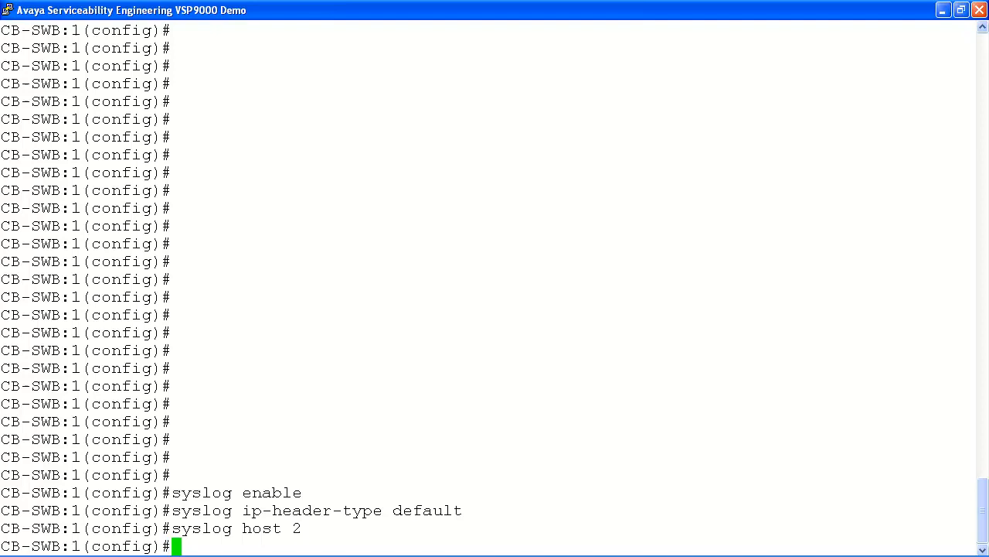
text(syslog host 2 address 47.133.61.5)
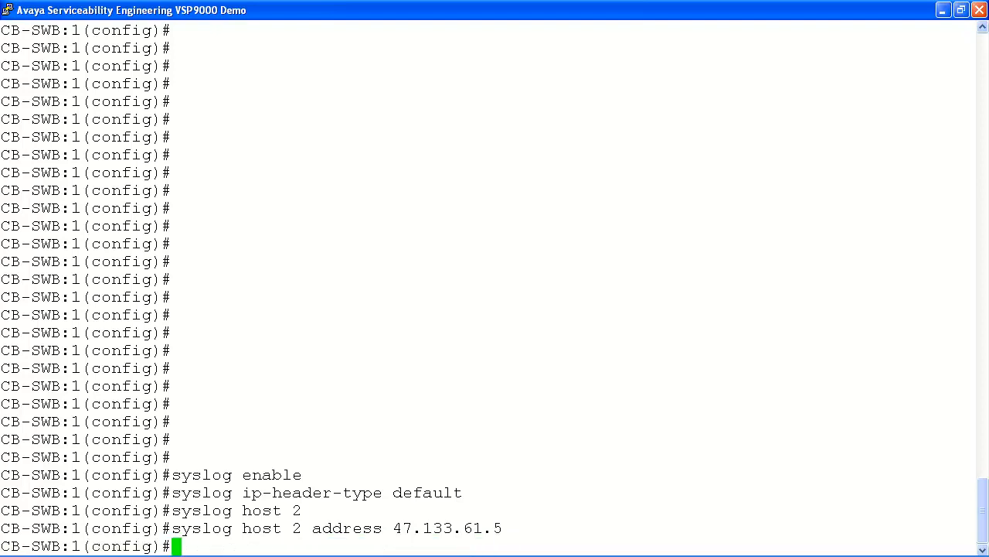
text(syslog host 2 enable)
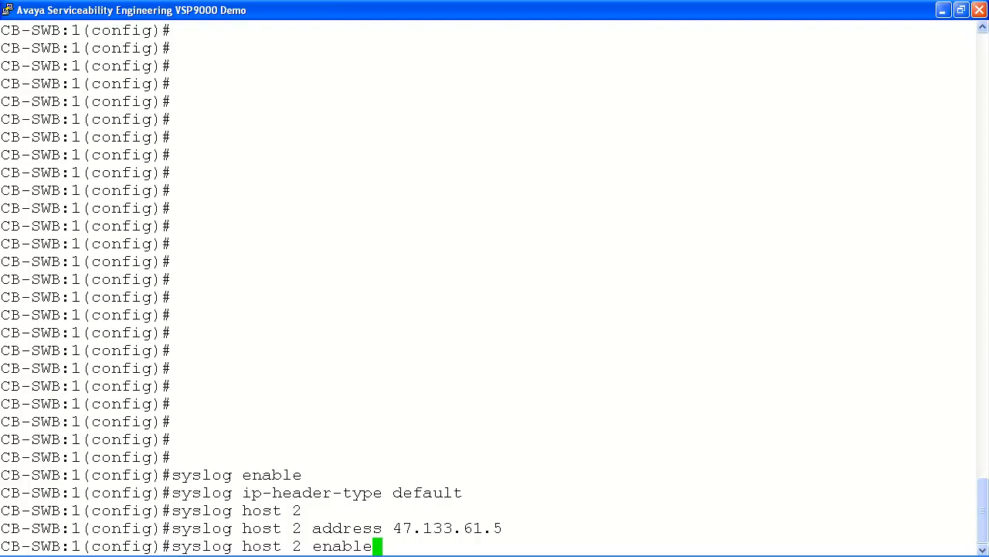
key(Return)
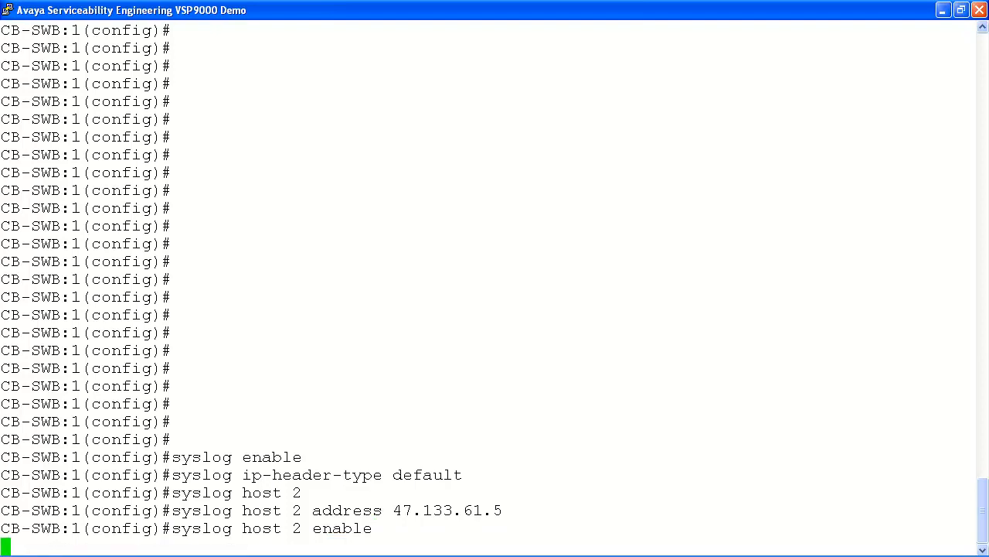
Step: Run 'show syslog host 2' to confirm address 47.133.61.5, port 514, enabled
text(show syslog host 2)
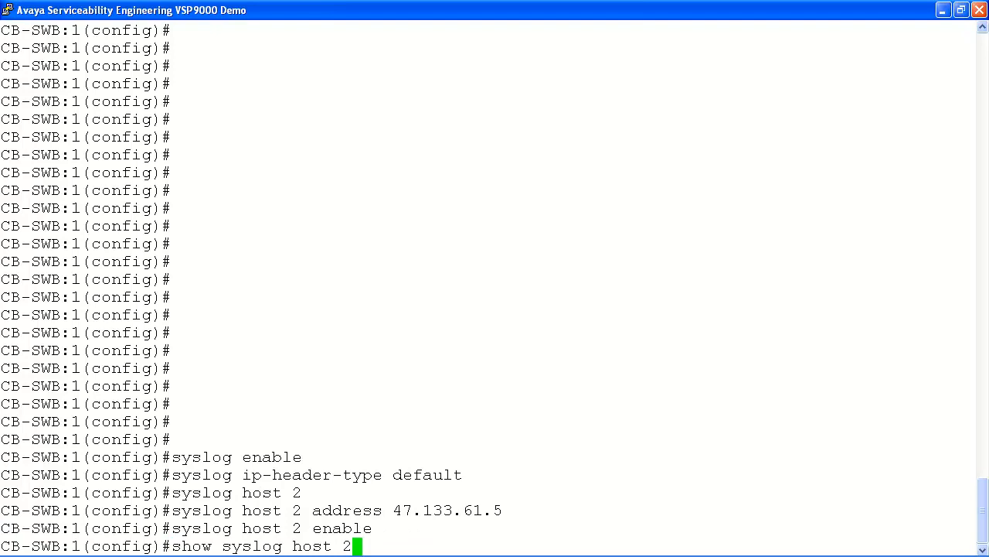
key(Return)
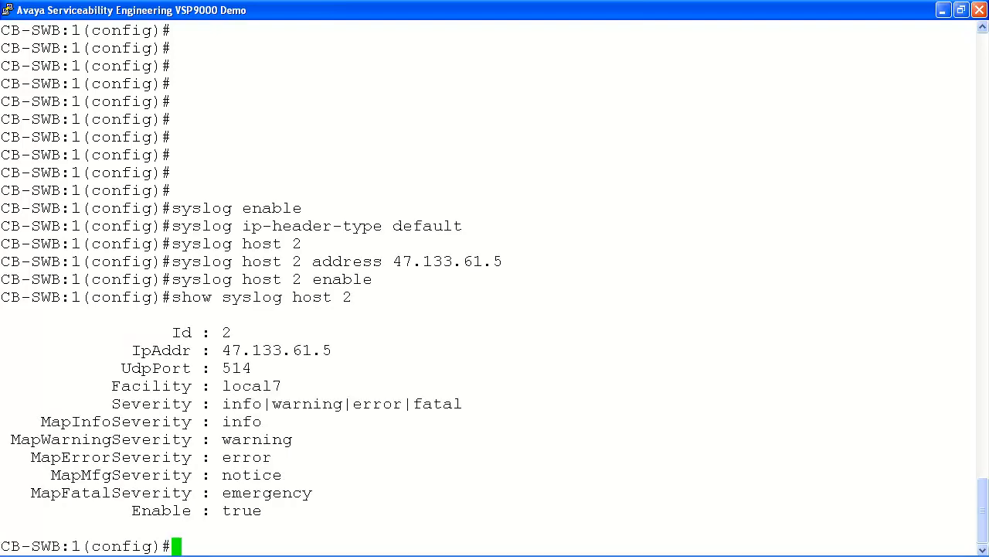
Step: Save the configuration to /intflash/config.cfg with 'save config'
text(save config)
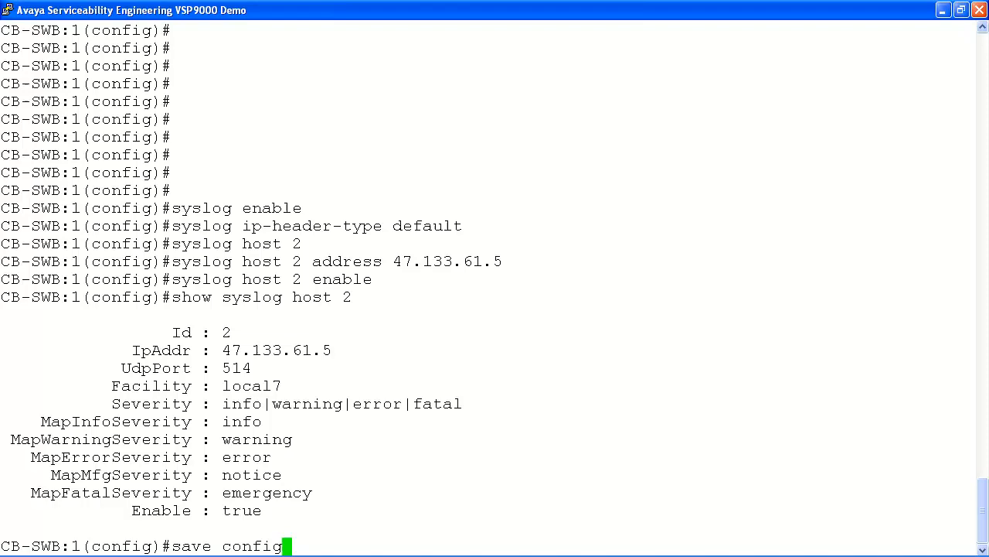
key(Return)
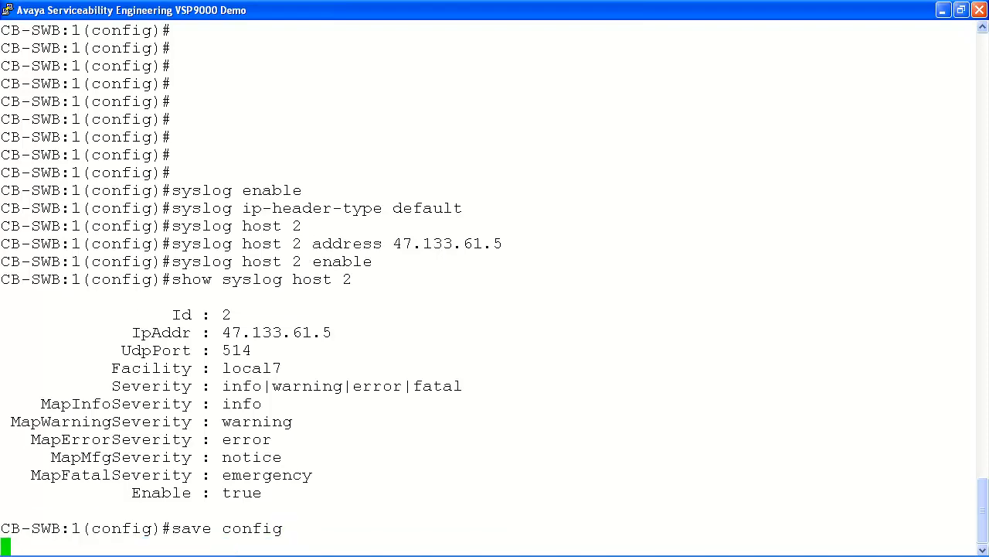
key(Return)
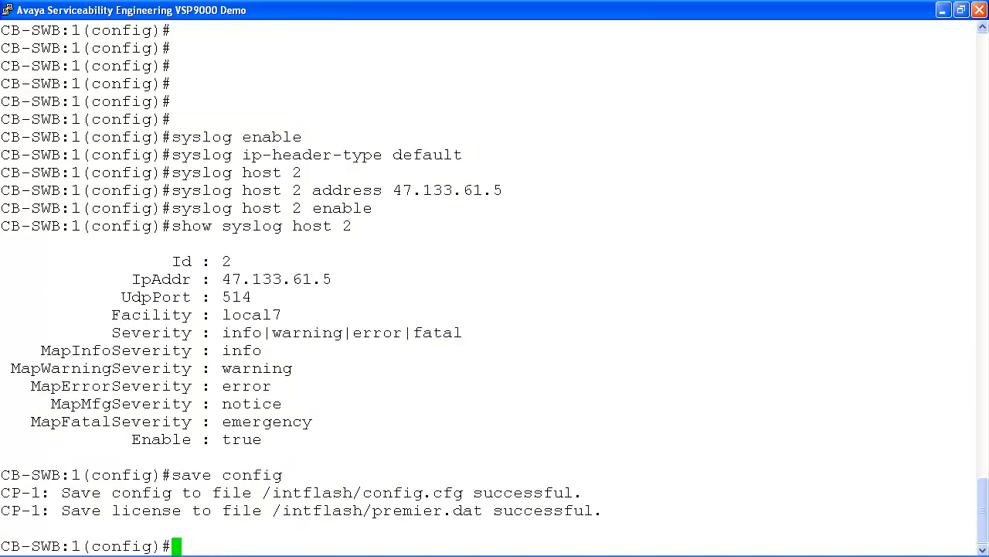